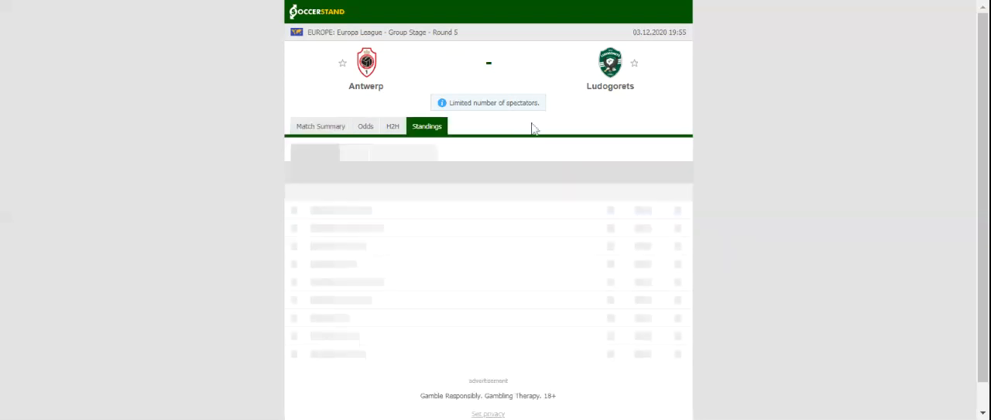
# Switch the Antwerp vs Ludogorets page from group standings to the H2H recent-results view.
pyautogui.click(427, 126)
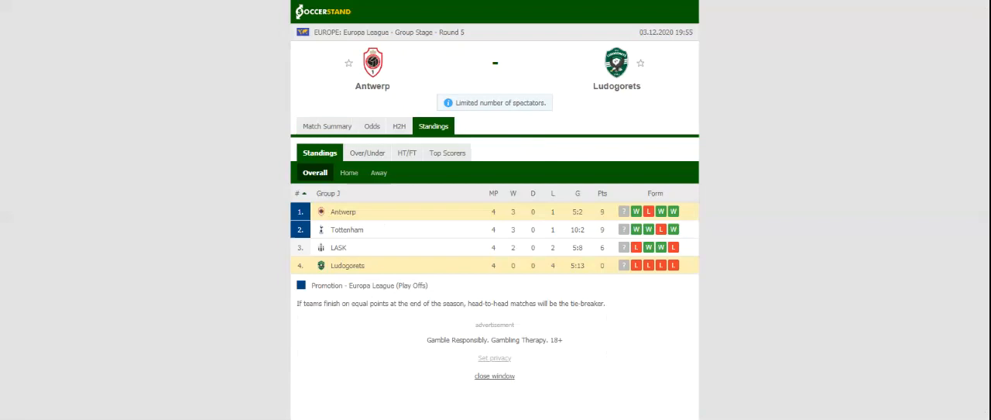
pyautogui.moveTo(313, 35)
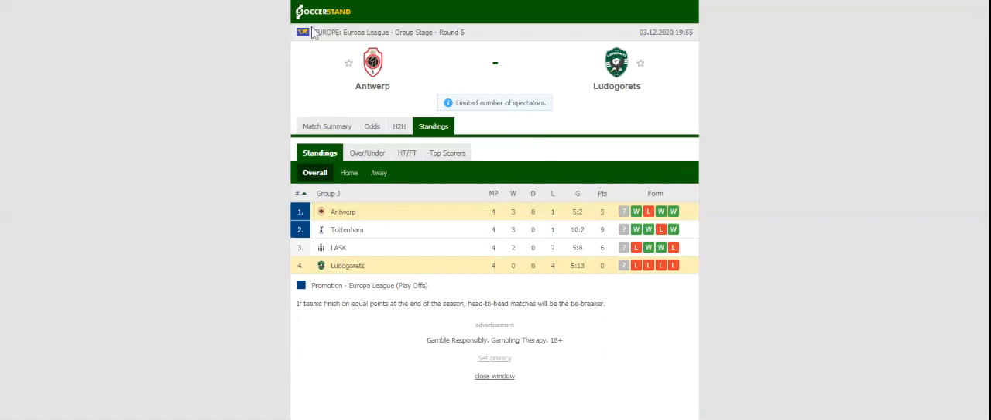
pyautogui.click(399, 125)
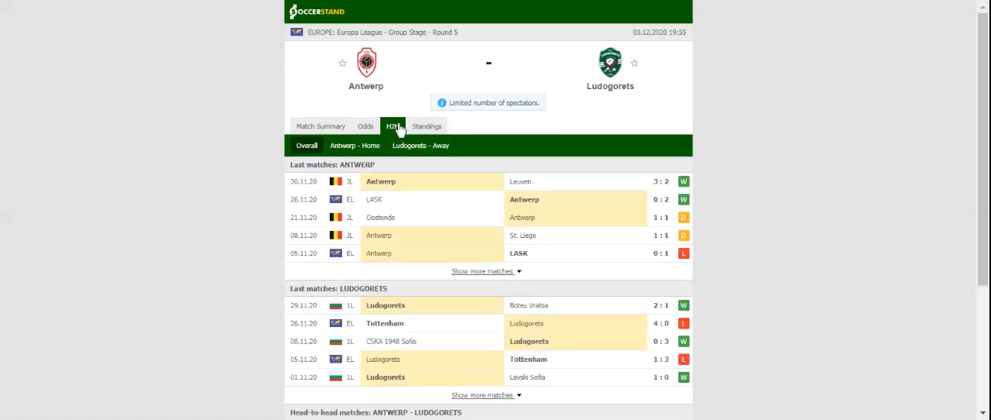